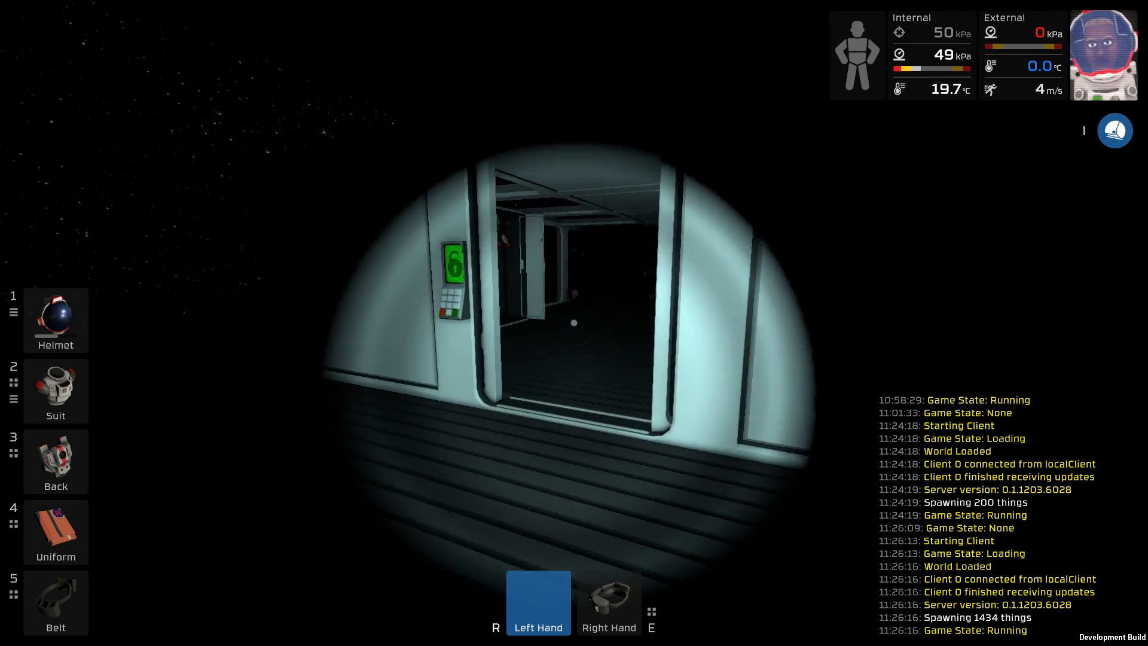
{"action": "mouse_move", "coordinate": [574, 323]}
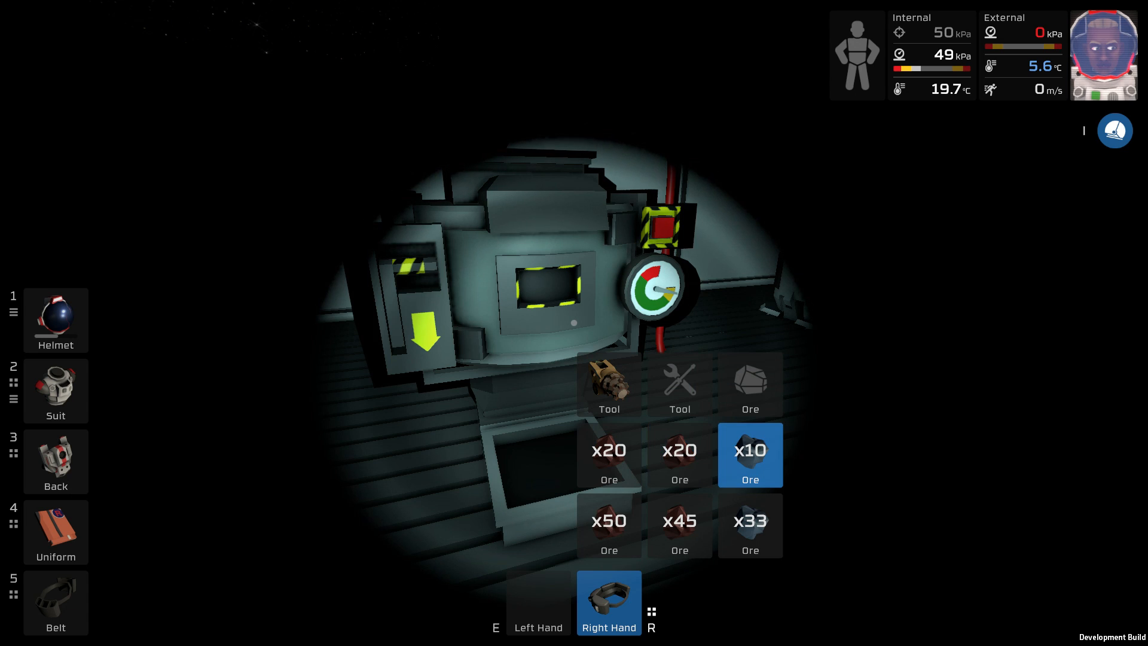
Go through the airlock into the room with the brown, red and blue gas tanks
{"action": "left_click", "coordinate": [679, 454]}
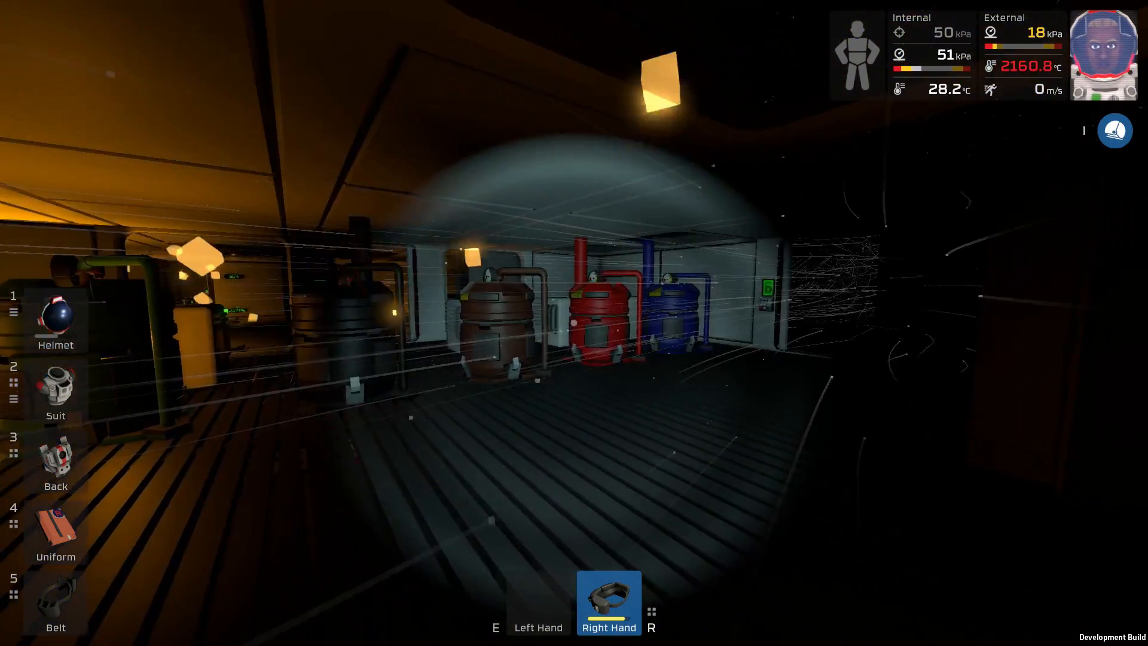
{"action": "mouse_move", "coordinate": [574, 322]}
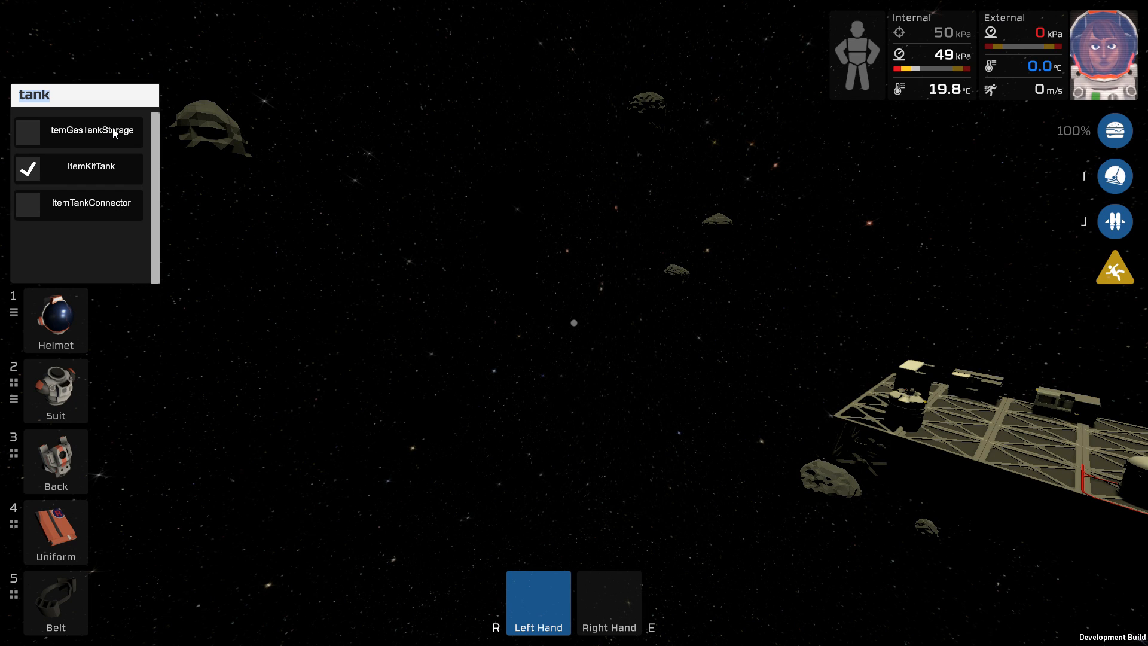
Search the spawn list for frames and place steel frames beside the mothership platform
{"action": "type", "text": "core"}
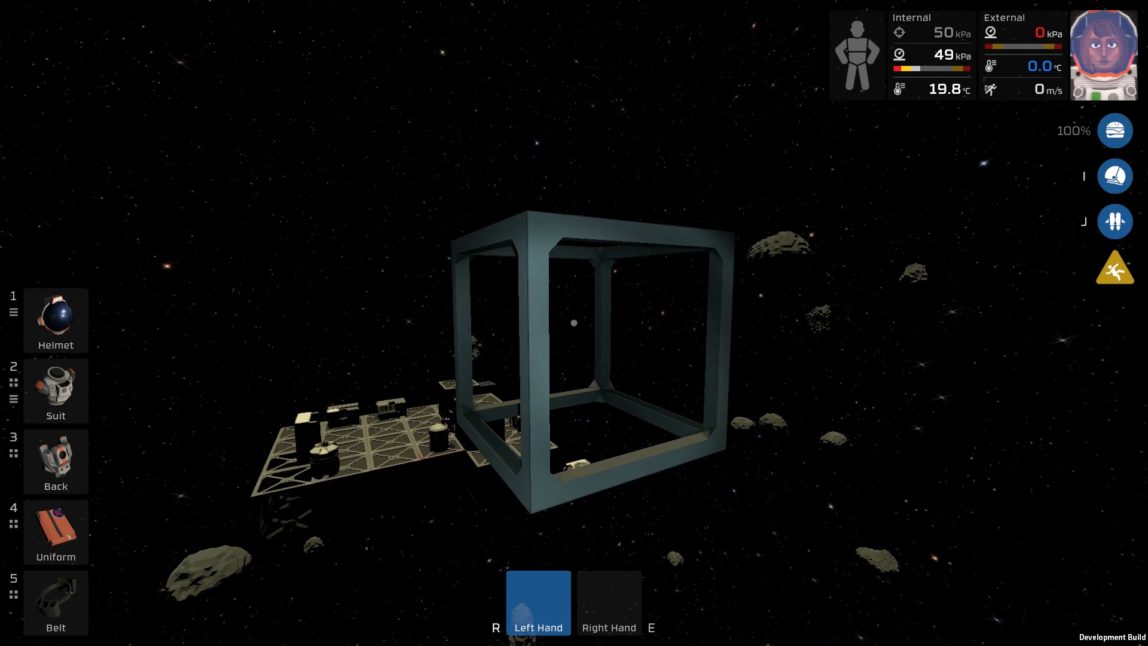
{"action": "type", "text": "fram"}
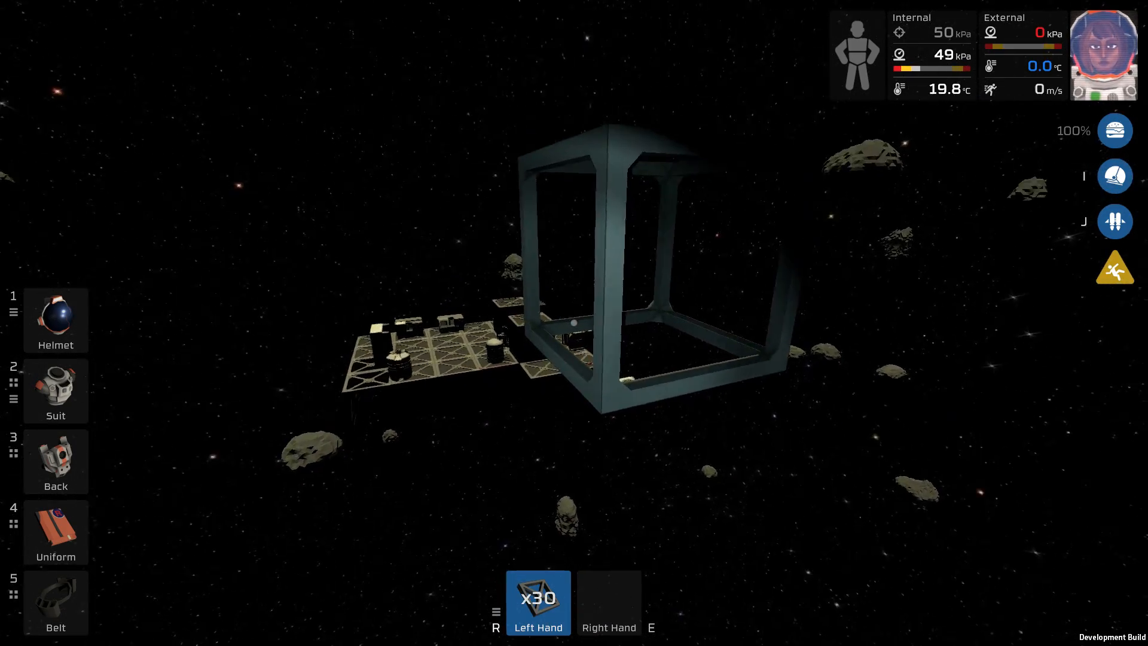
{"action": "left_click", "coordinate": [574, 323]}
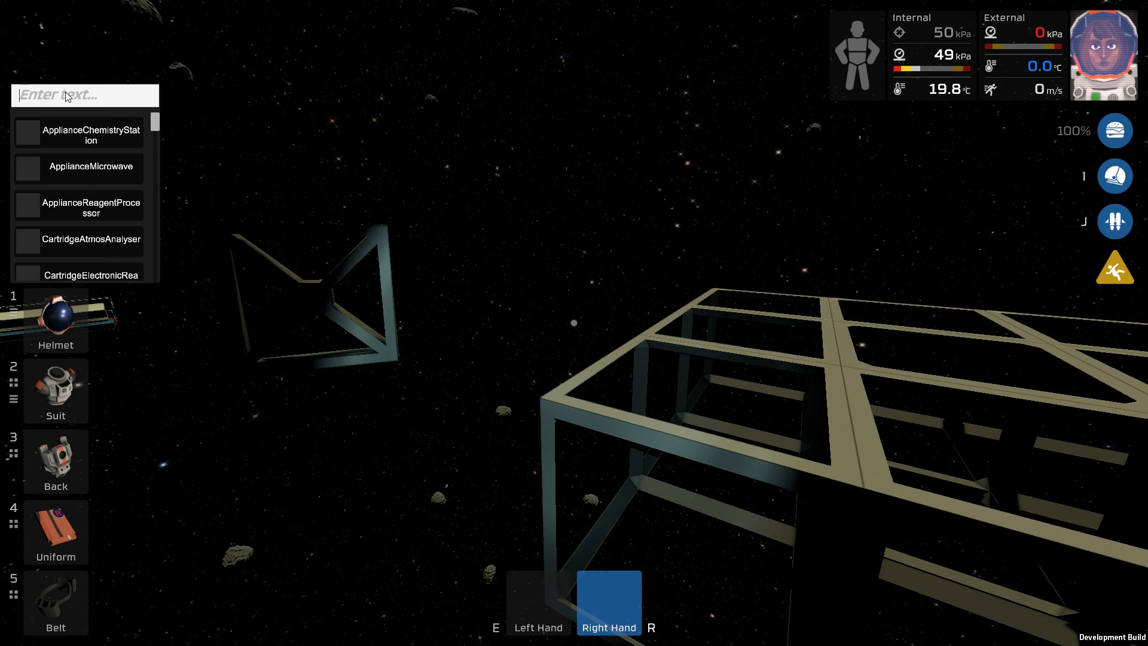
Search the spawn menu for steel sheets, then for the stellar anchor kit
{"action": "type", "text": "shee"}
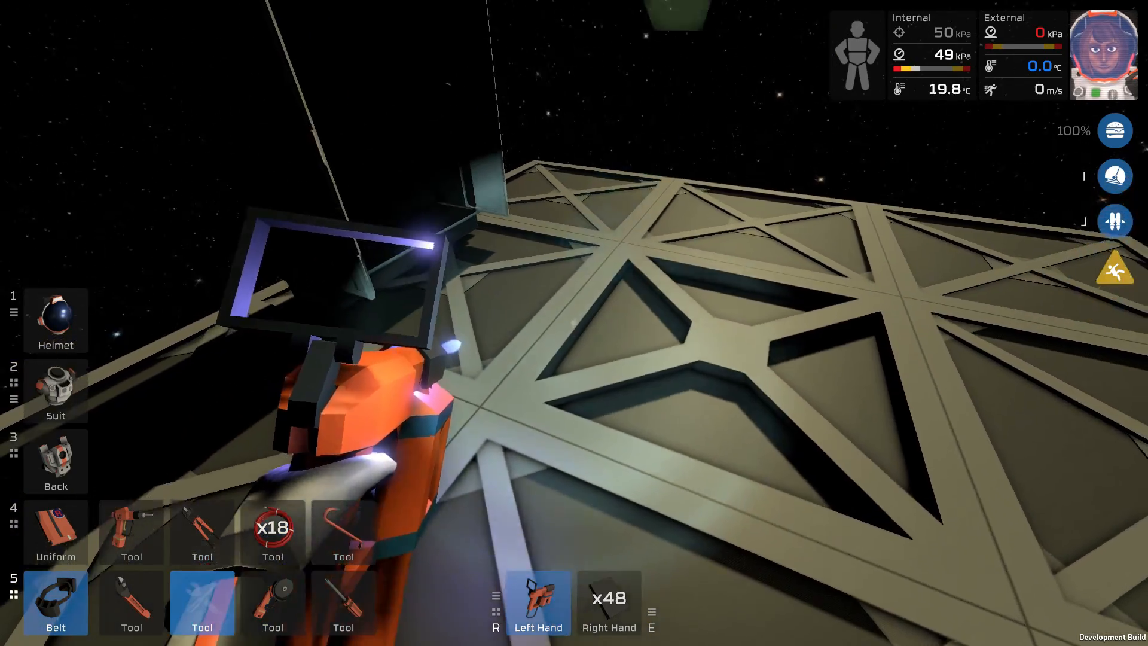
{"action": "type", "text": "stell"}
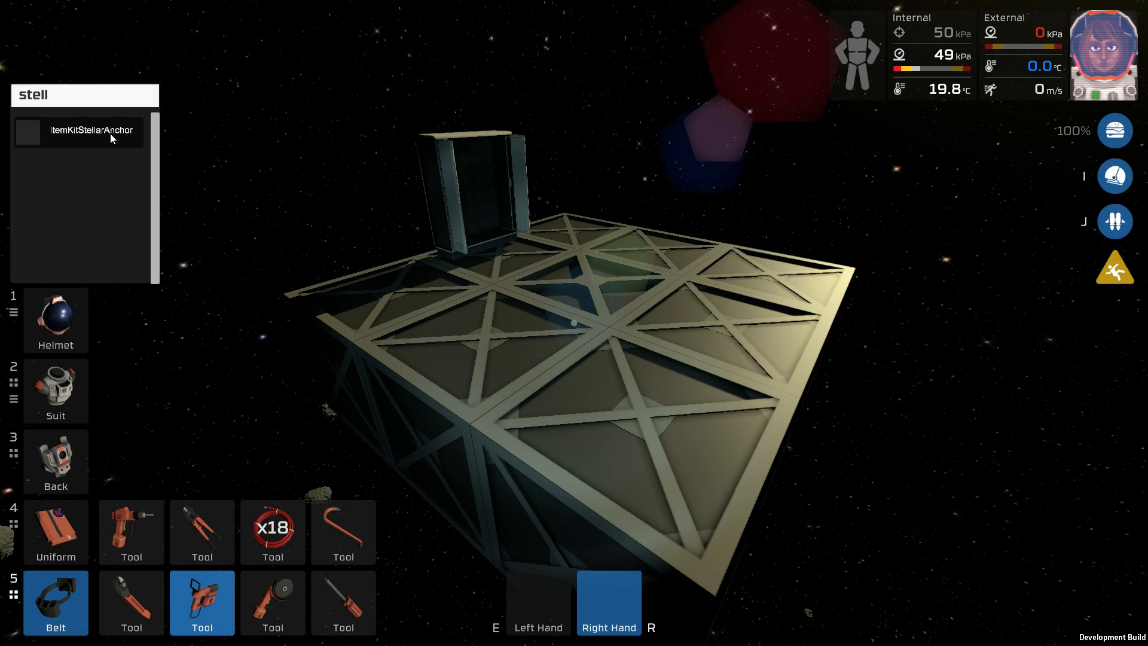
Spawn ItemKitStellarAnchor from the 'stell' search results
{"action": "left_click", "coordinate": [91, 130]}
{"action": "type", "text": "coil"}
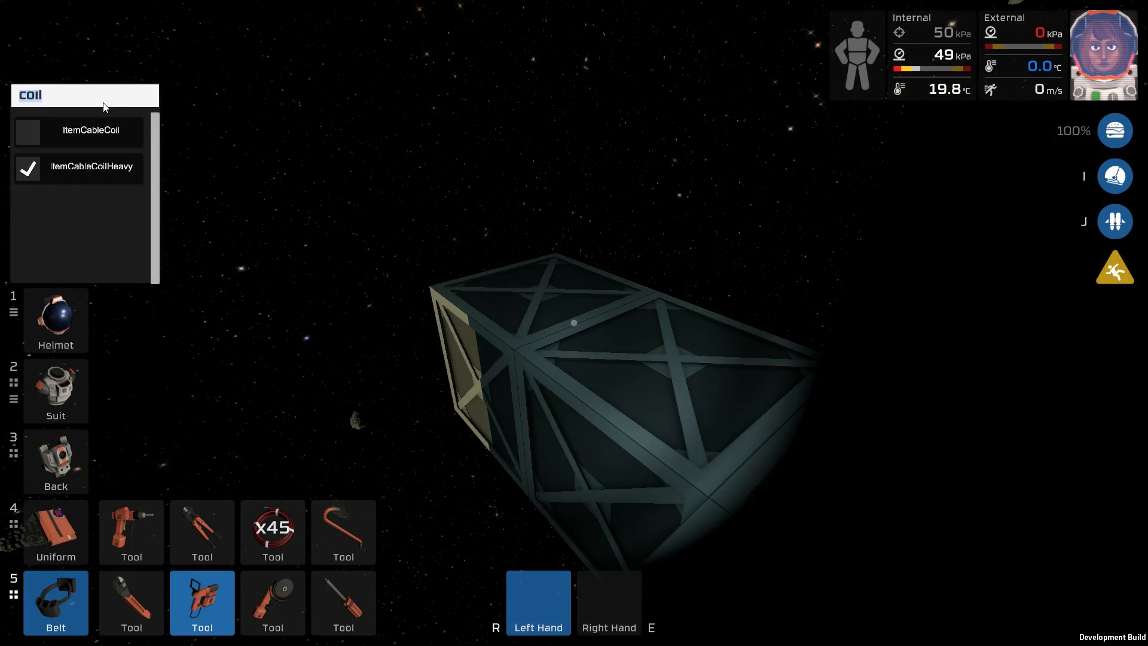
Spawn the furniture kit and scroll to its Control Chair option (3 of 3)
{"action": "type", "text": "furn"}
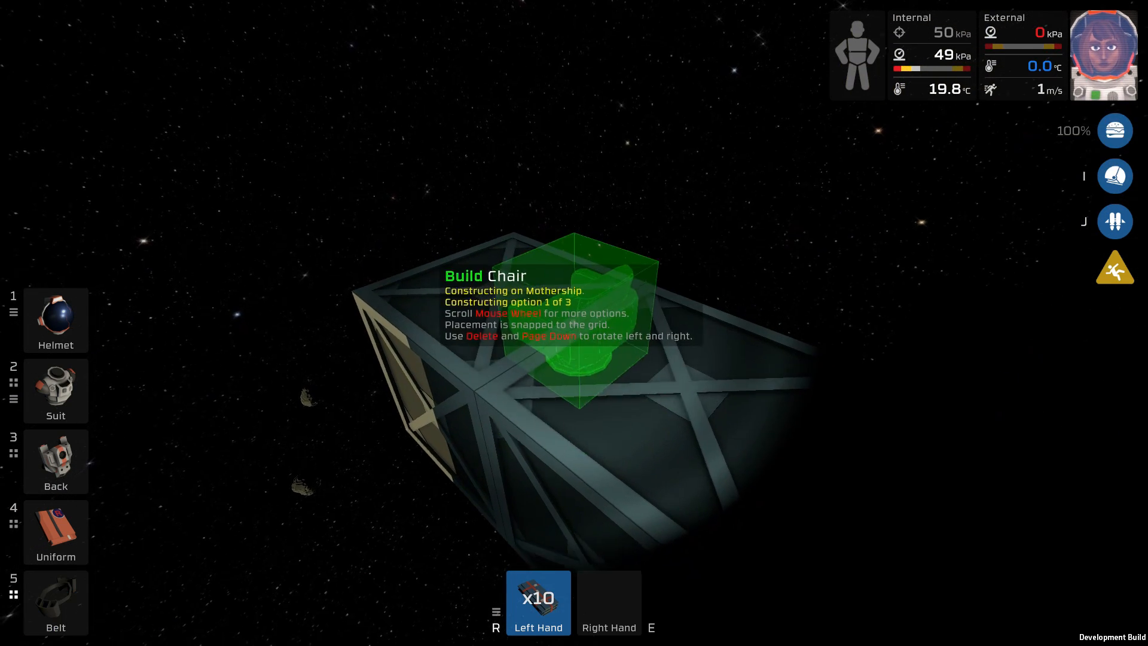
{"action": "scroll", "scroll_direction": "down", "scroll_amount": 3}
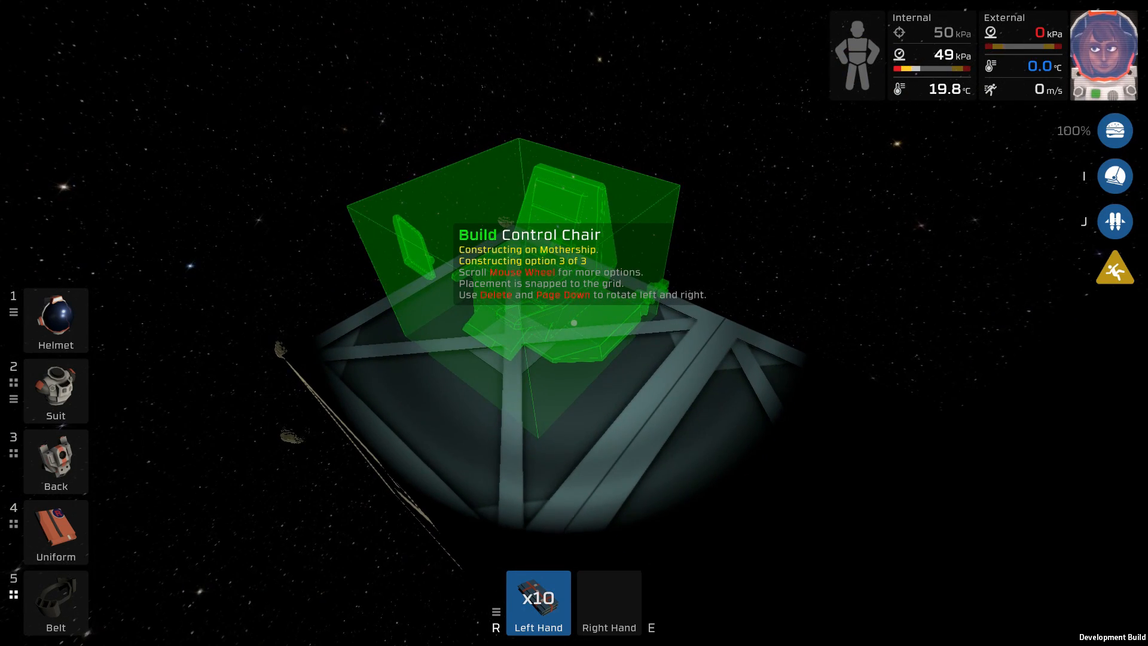
{"action": "scroll", "scroll_direction": "down", "scroll_amount": 3}
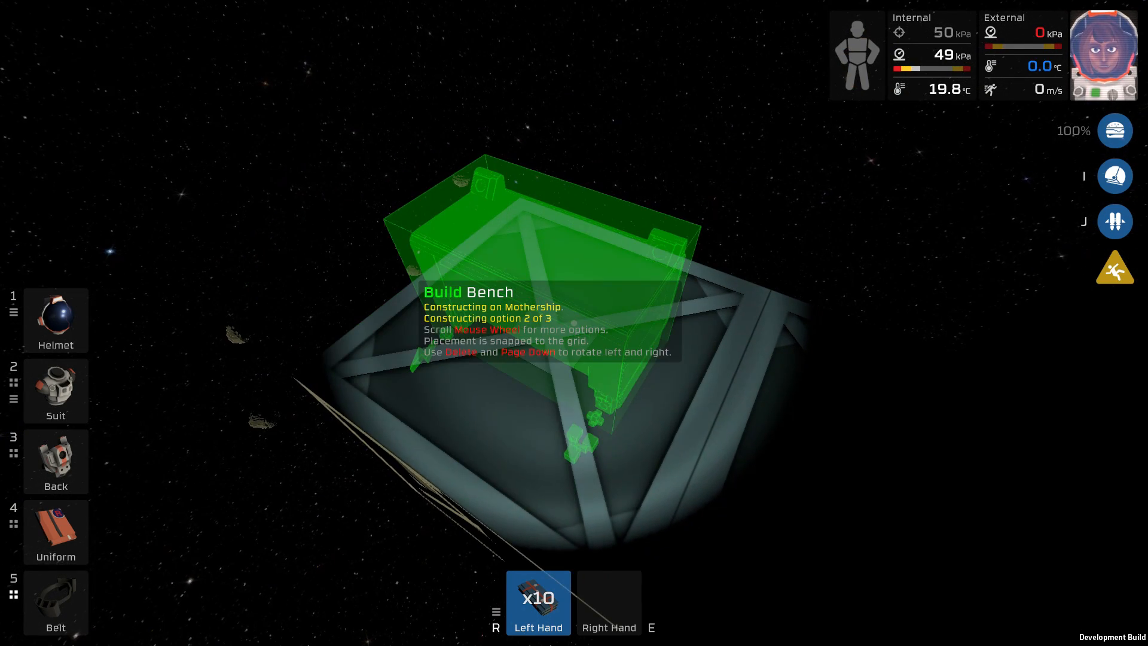
{"action": "scroll", "scroll_direction": "down", "scroll_amount": 3}
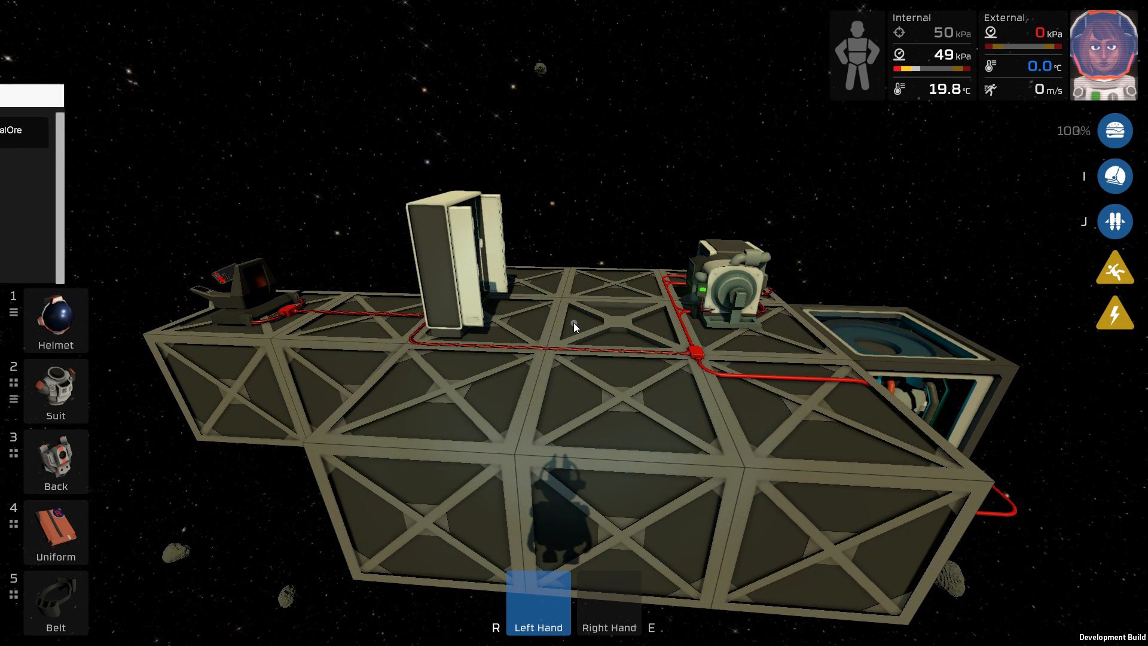
Search the spawn list for coal, then start a new search typing 'eng'
{"action": "type", "text": "coal"}
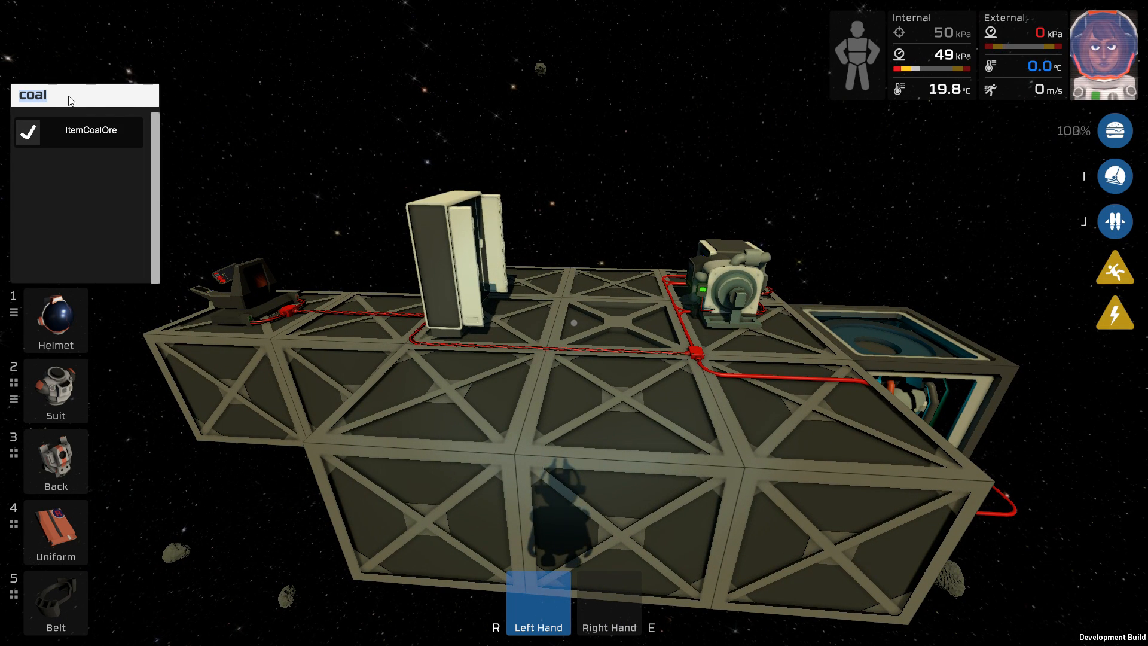
{"action": "type", "text": "e"}
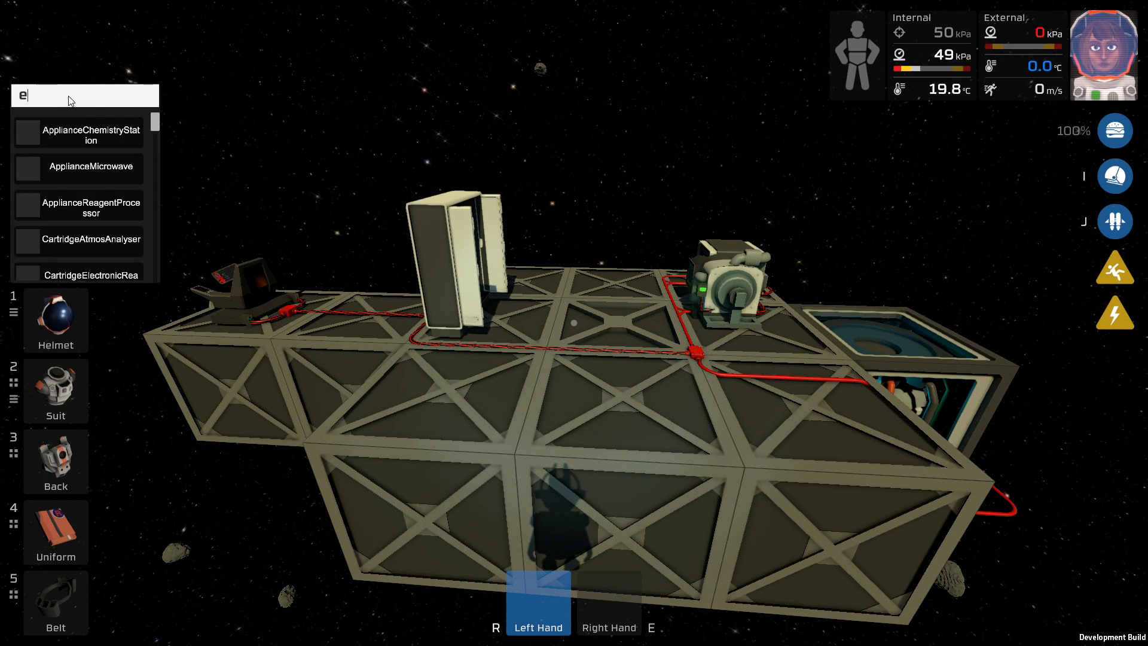
{"action": "type", "text": "ng"}
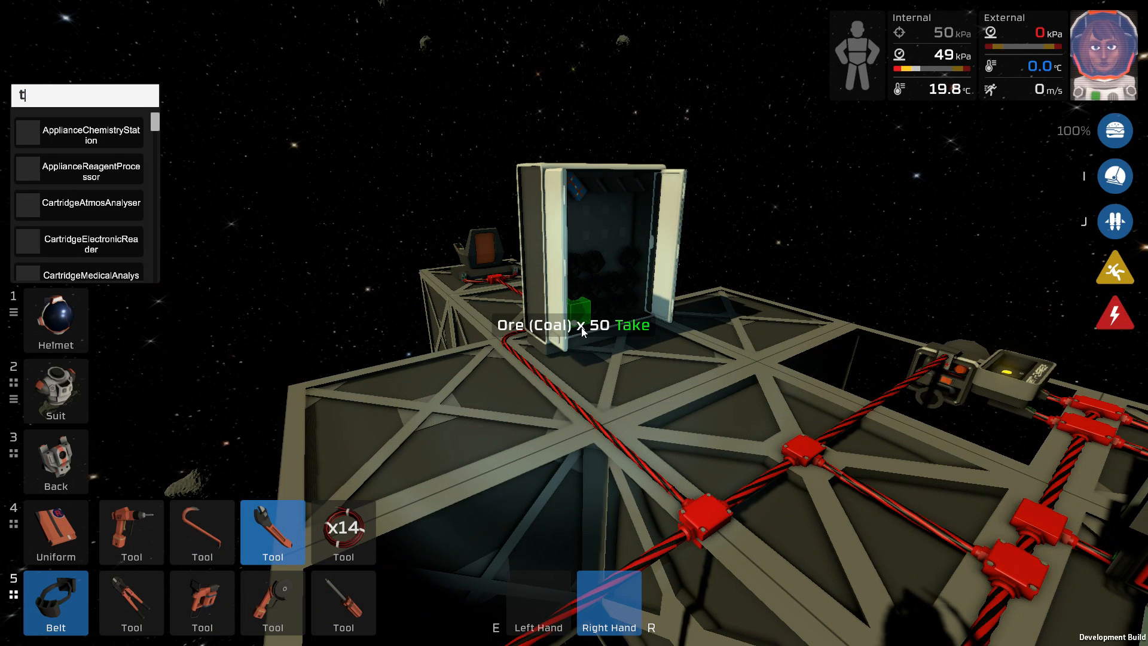
Filter the spawn list for tanks
{"action": "type", "text": "ank"}
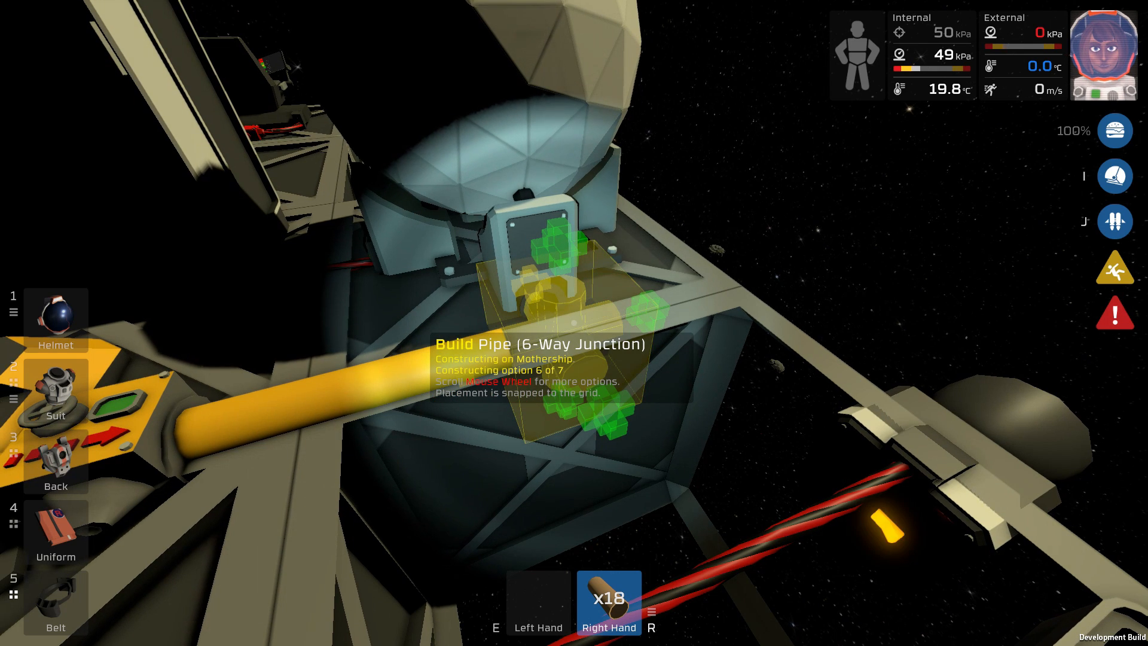
Scroll the pipe kit options to the 6-Way Junction
{"action": "scroll", "scroll_direction": "down", "scroll_amount": 3}
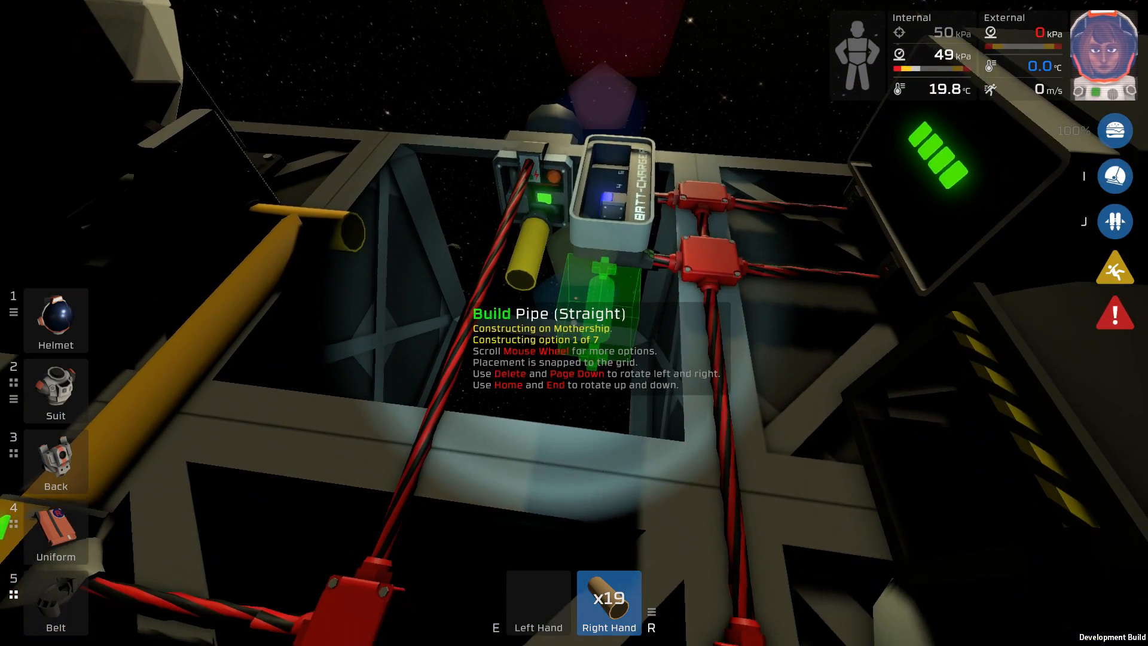
Switch to the Straight pipe option and place a pipe section along the frame
{"action": "scroll", "scroll_direction": "down", "scroll_amount": 3}
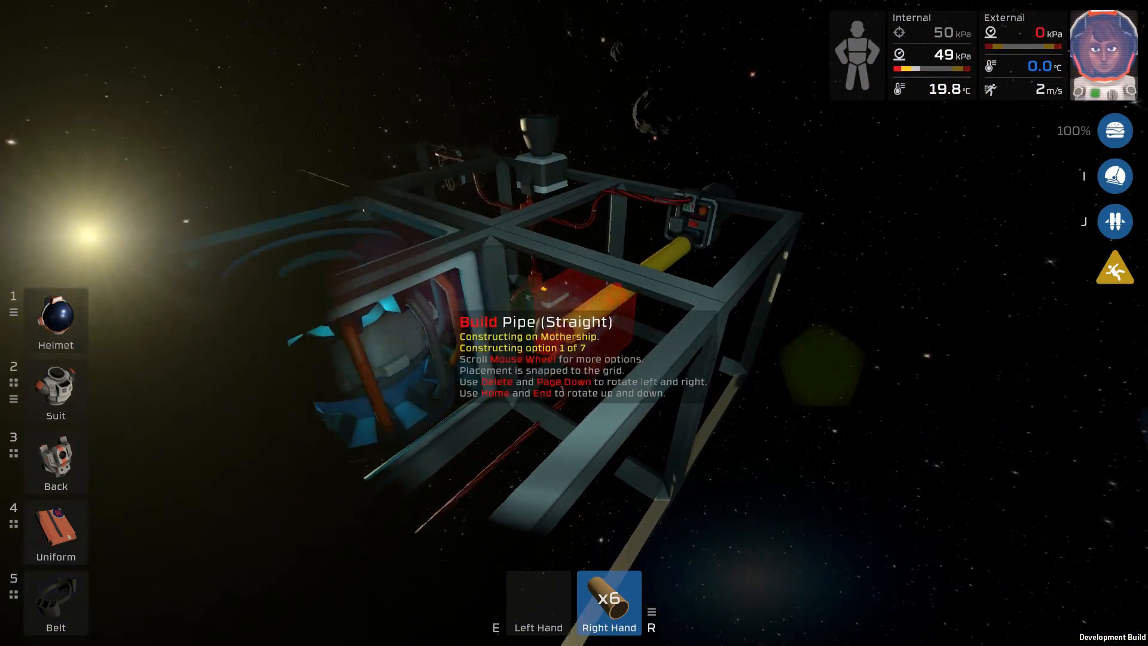
{"action": "left_click", "coordinate": [574, 323]}
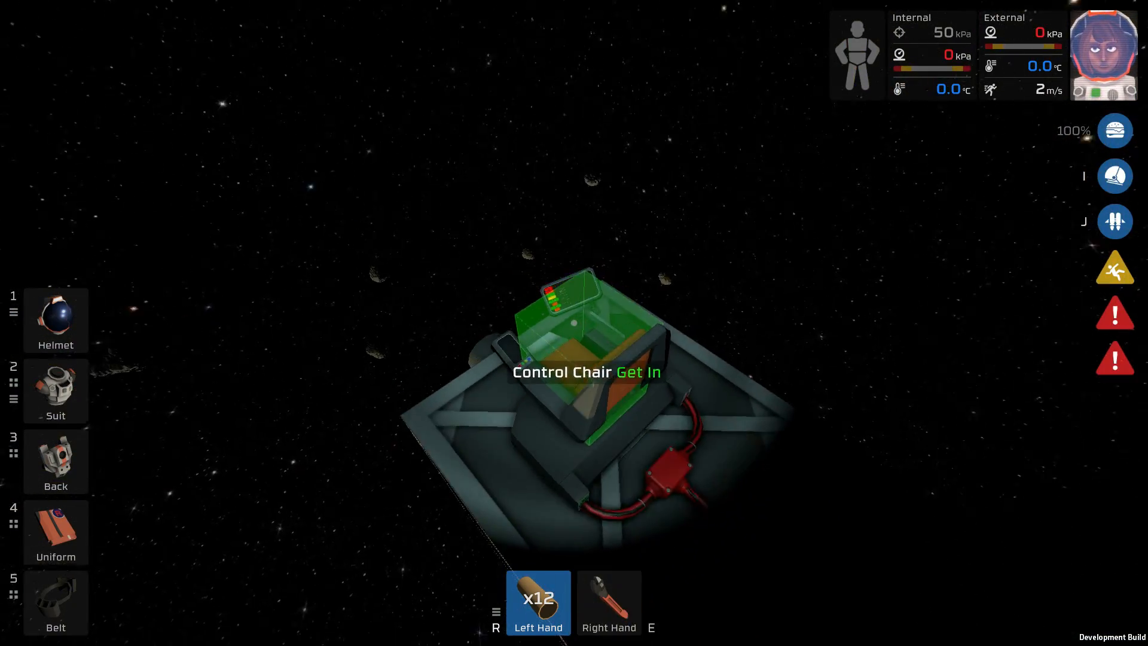
{"action": "left_click", "coordinate": [586, 372]}
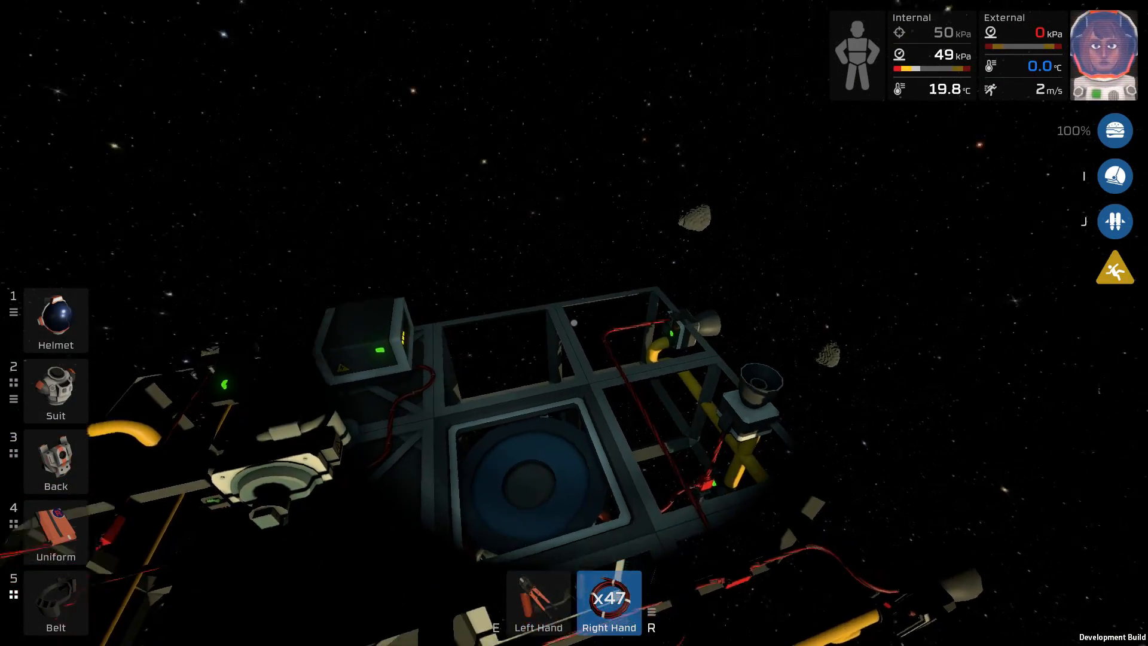
{"action": "mouse_move", "coordinate": [574, 322]}
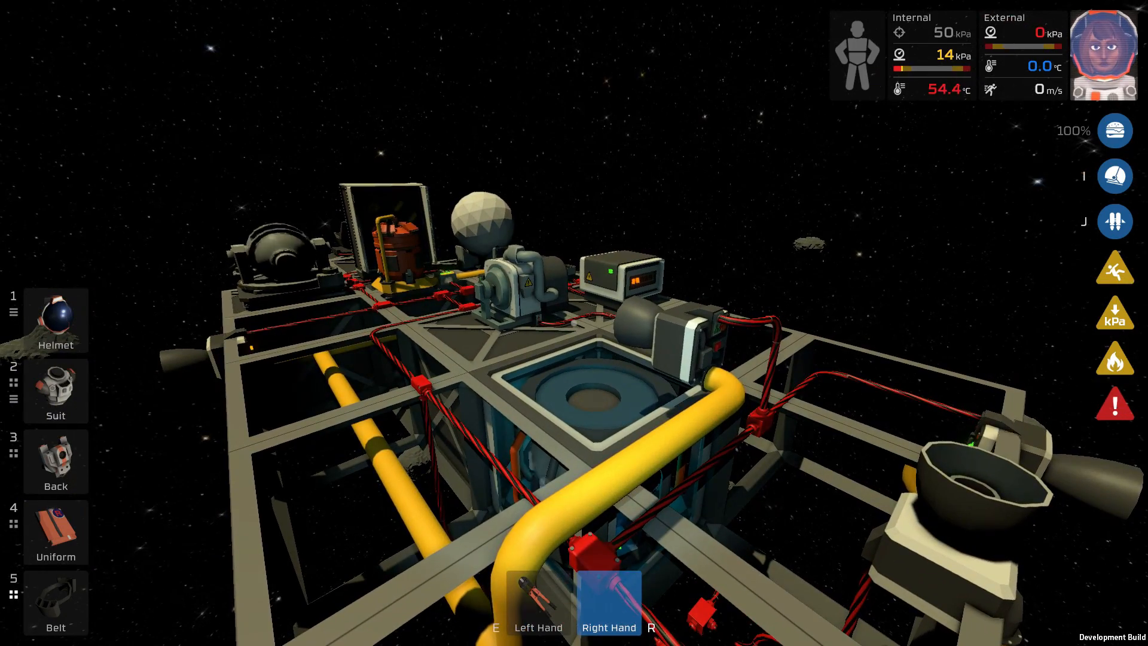
Open the Helmet slot's menu showing Open Mask, Lock Mask, Light Off and Flush
{"action": "left_click", "coordinate": [55, 320]}
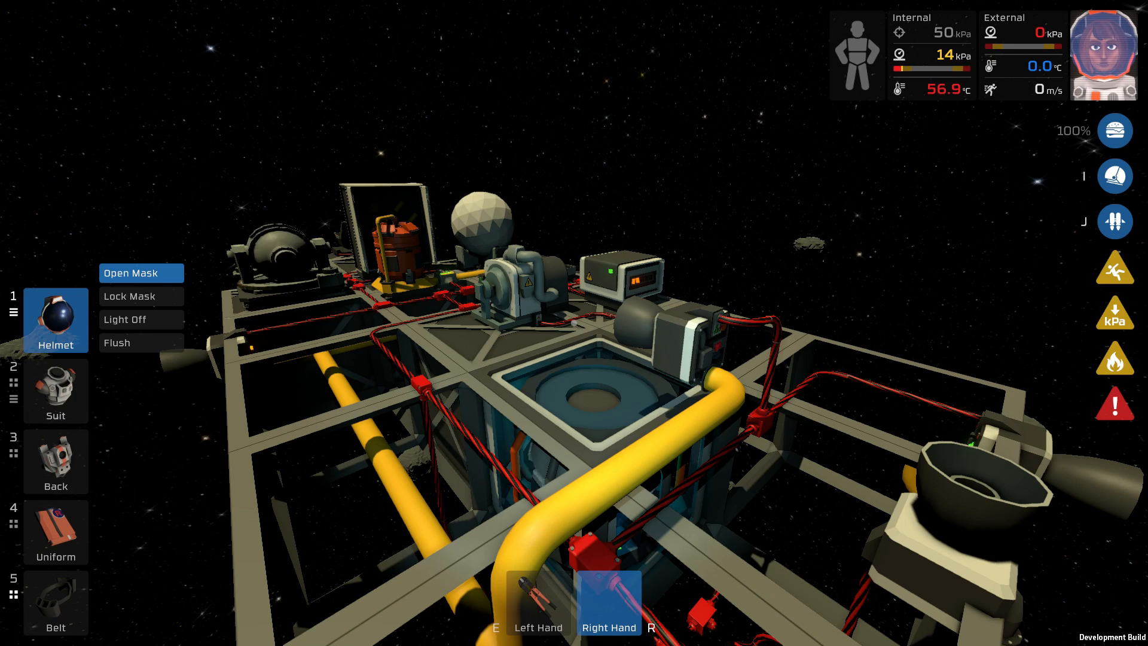